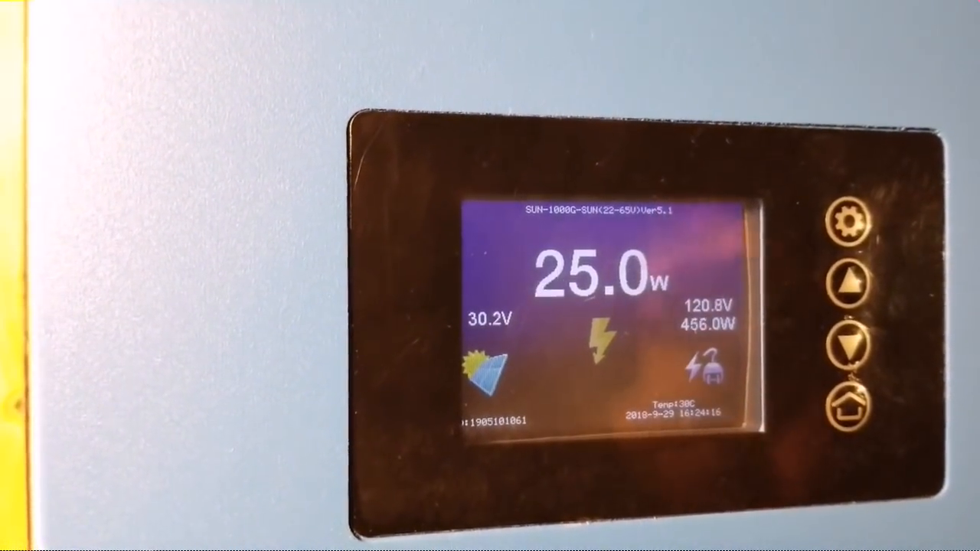
{"action": "mouse_move", "coordinate": [490, 276]}
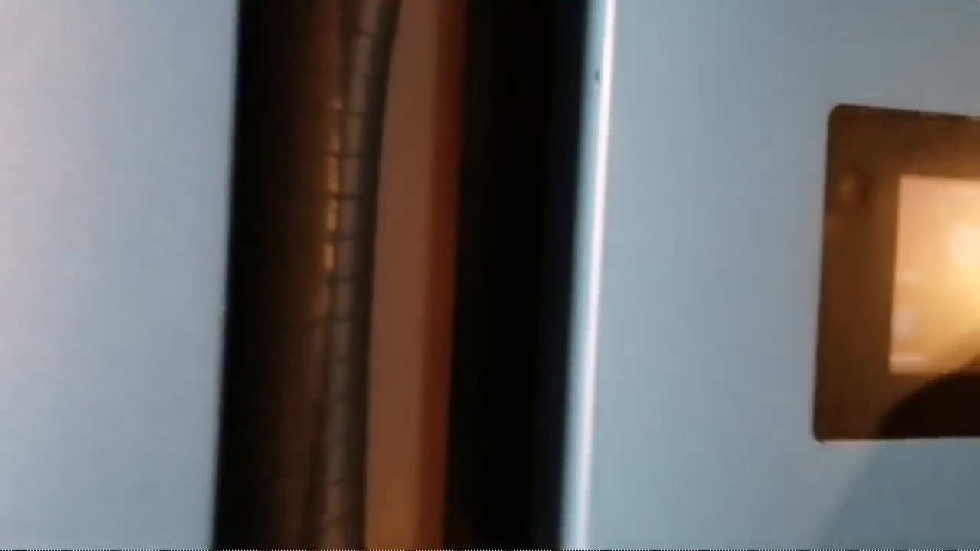